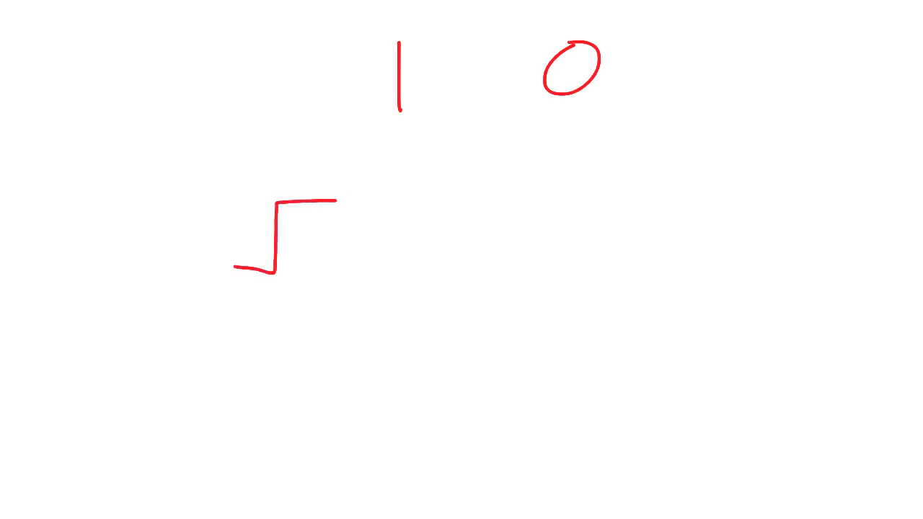
# - Draw a square-wave signal beneath the written 1 and 0
pyautogui.moveTo(346, 202); pyautogui.dragTo(498, 271)
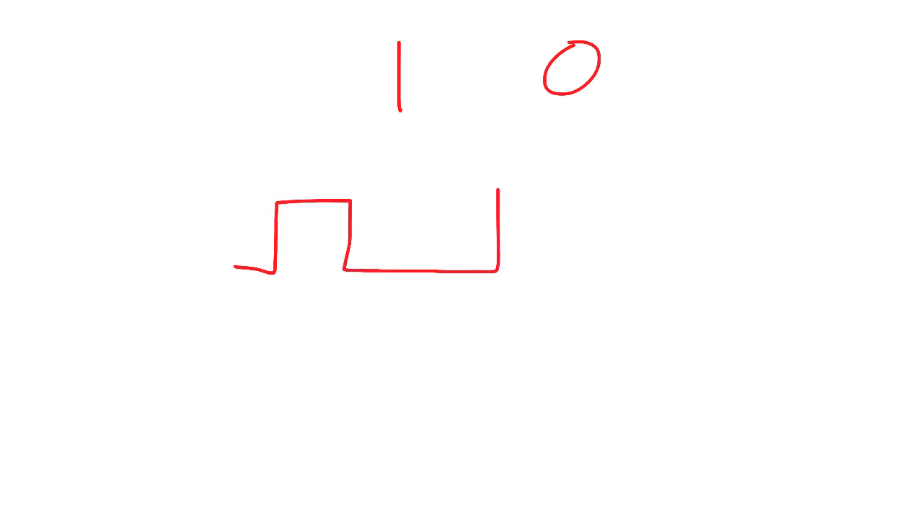
pyautogui.moveTo(498, 190); pyautogui.dragTo(692, 224)
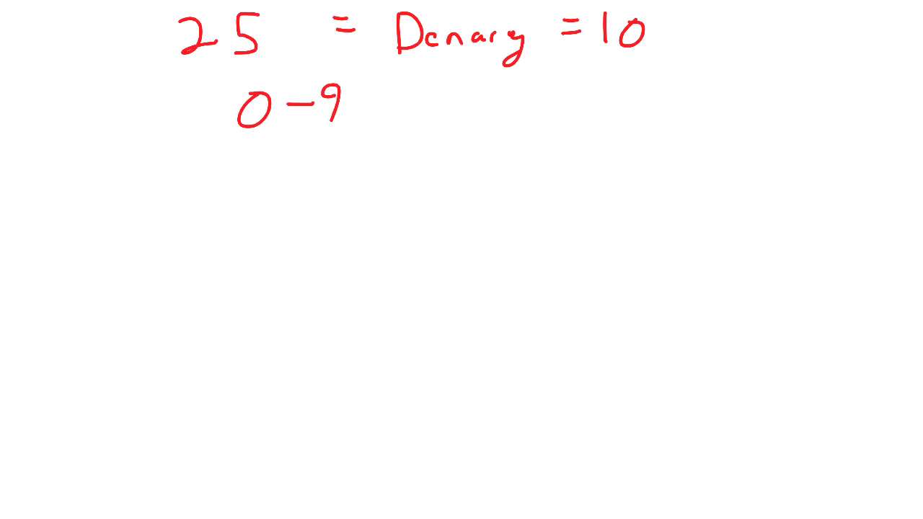
# - Write the place-value row x1000 x100 x10 x1 with digits beneath
pyautogui.click(595, 235)
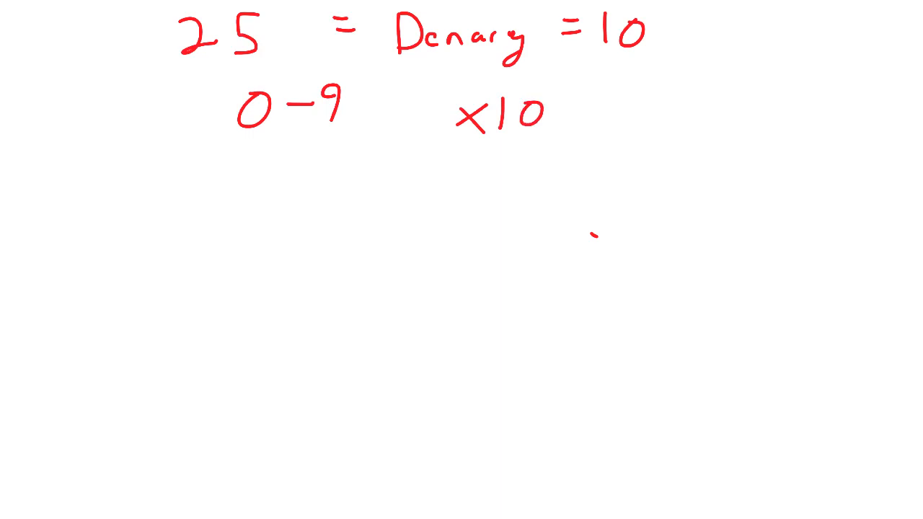
pyautogui.moveTo(640, 166); pyautogui.dragTo(636, 205)
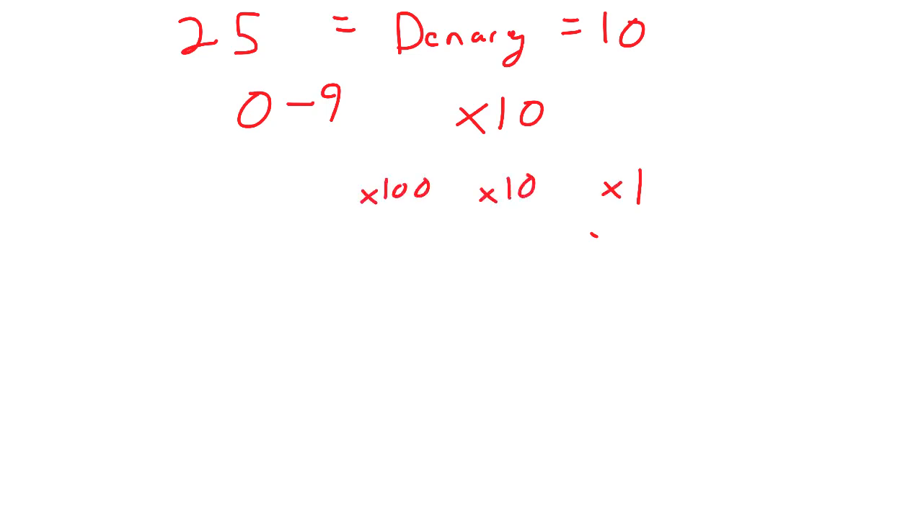
pyautogui.write('x1000')
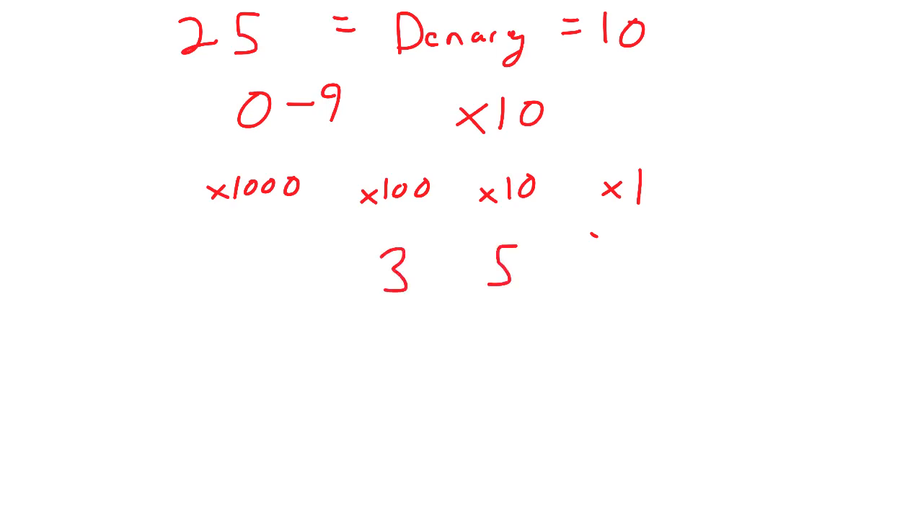
pyautogui.moveTo(603, 253); pyautogui.dragTo(620, 296)
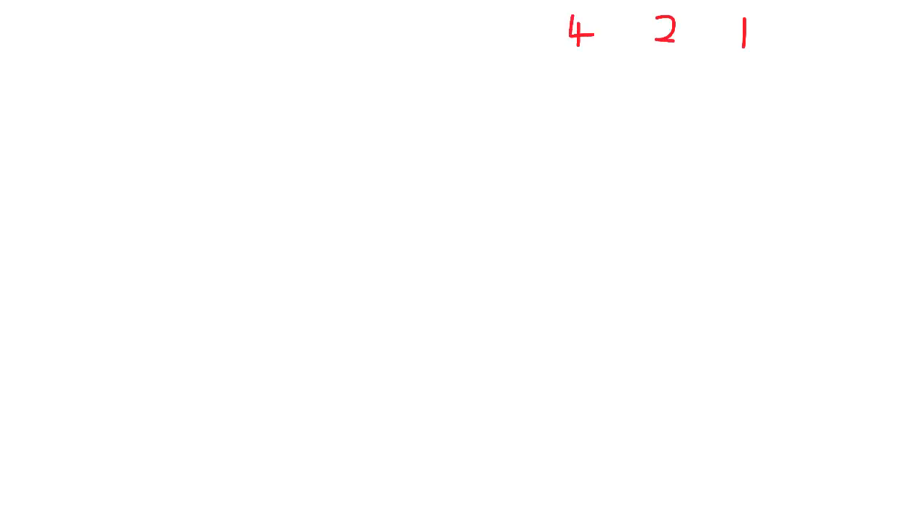
# - Extend the doubling place-value row with 16, 64 and 128
pyautogui.write('18')
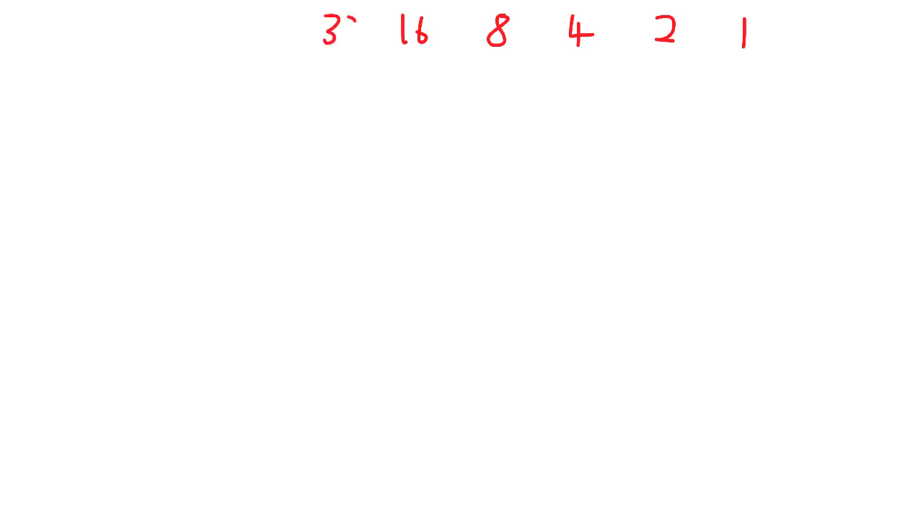
pyautogui.write('64')
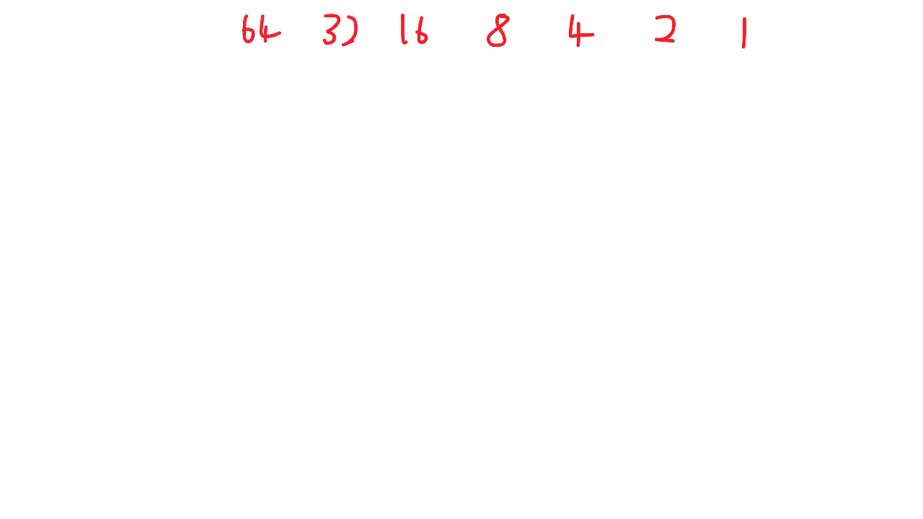
pyautogui.write('128')
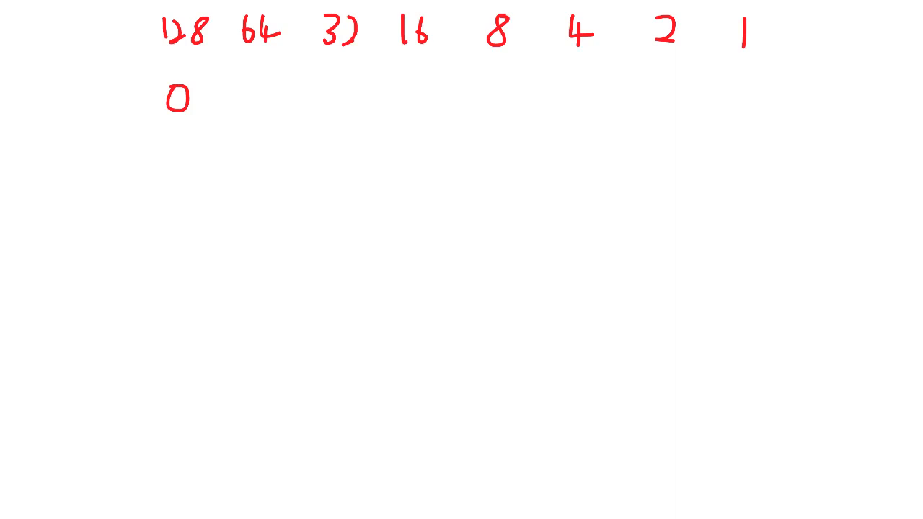
# - Write the binary digits 0 0 0 1 1 0 0 under 128–1 for 25, noting remainders 9 and 1
pyautogui.write('0 0')
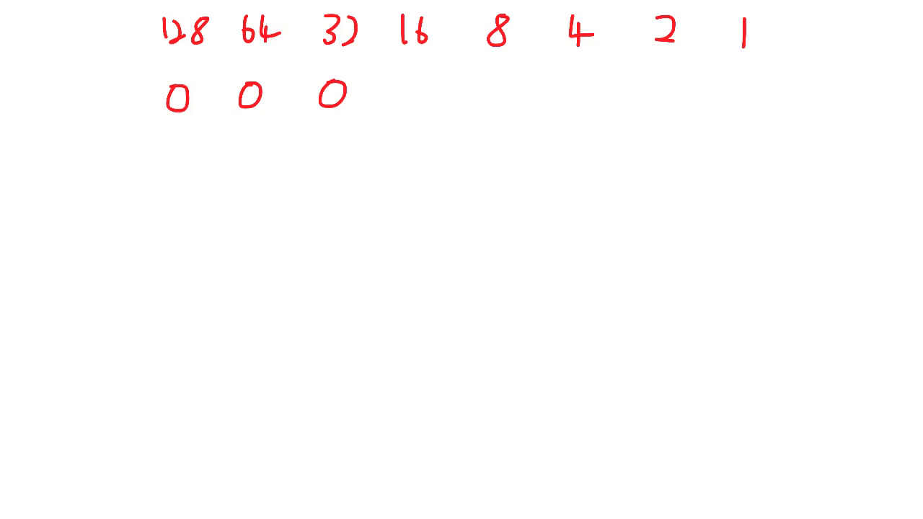
pyautogui.write('1')
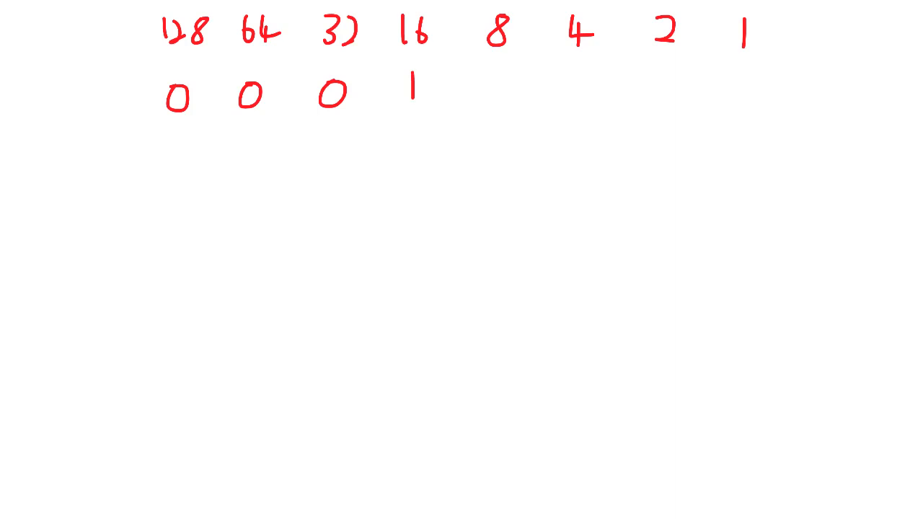
pyautogui.moveTo(393, 231); pyautogui.dragTo(395, 271)
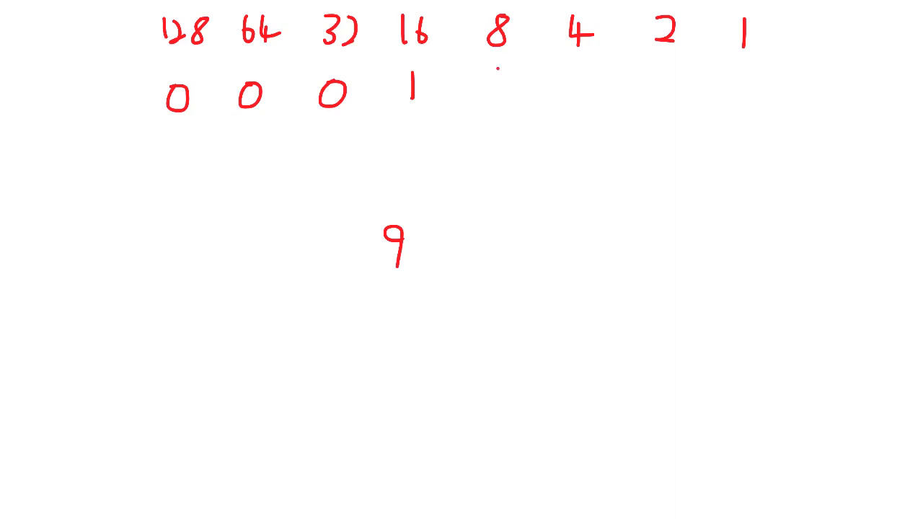
pyautogui.write('1')
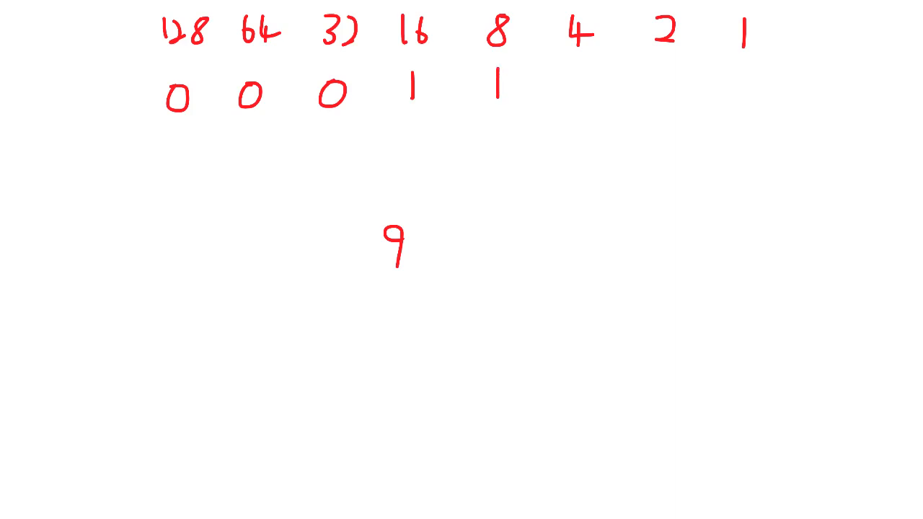
pyautogui.write('1')
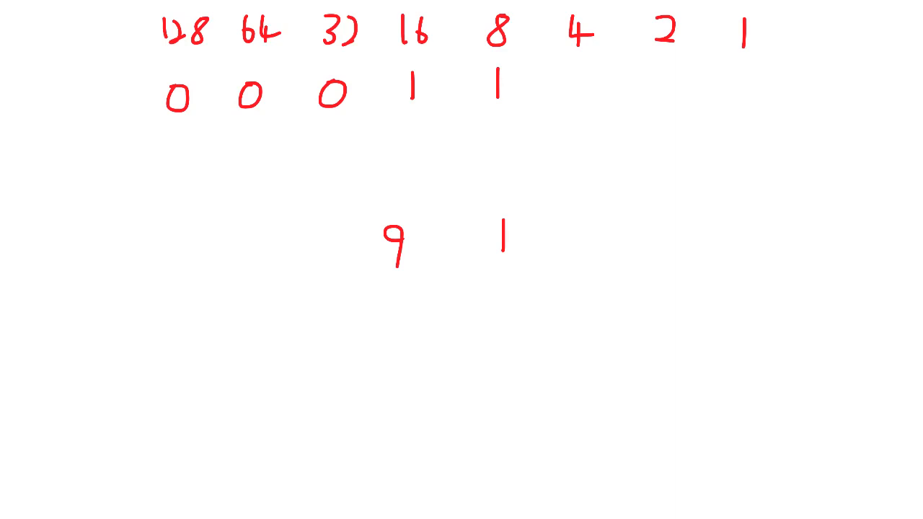
pyautogui.write('0 0')
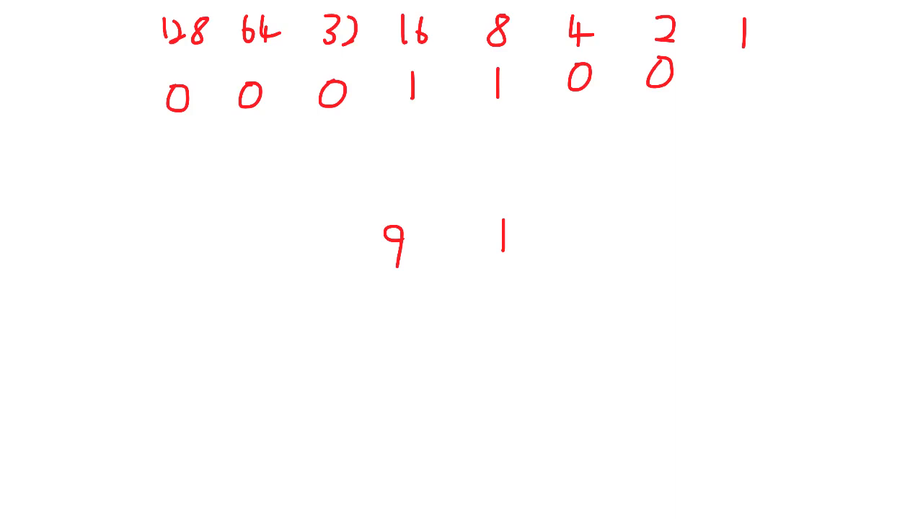
pyautogui.write('1')
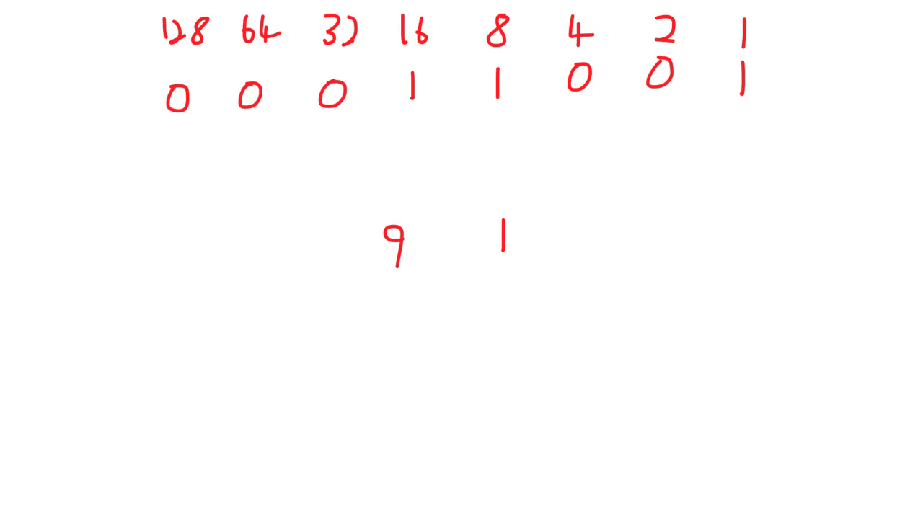
# - Write the final 1 and show 25 adds up as 16 + 8 + 1
pyautogui.write('16 1')
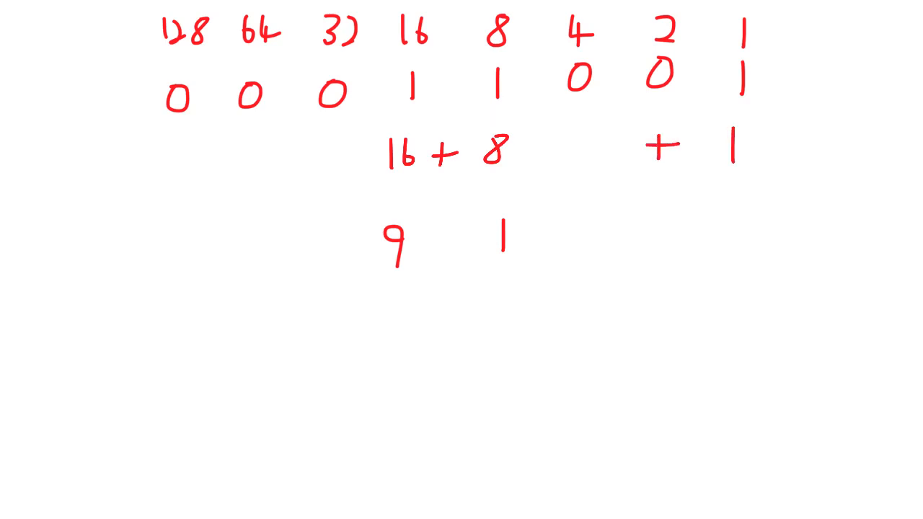
pyautogui.write('=2')
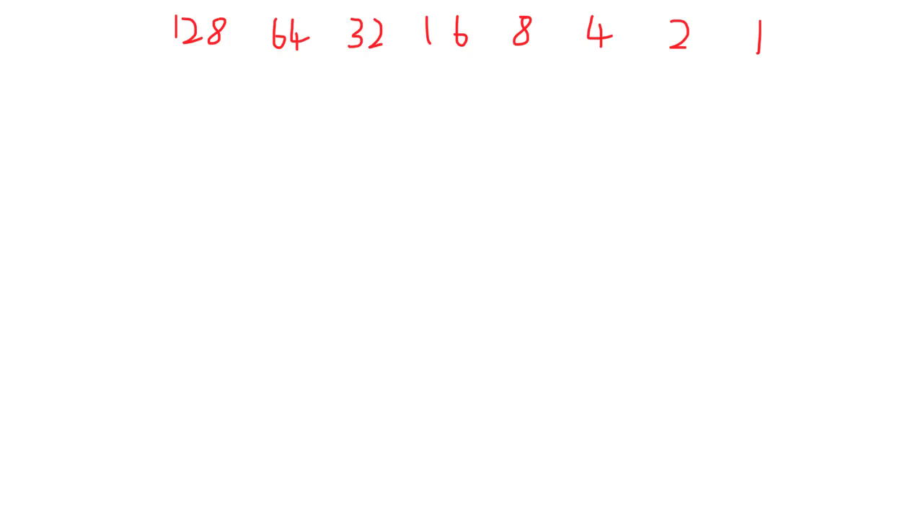
# - Write the binary number 01000111 below the 128–1 place-value row
pyautogui.write('01')
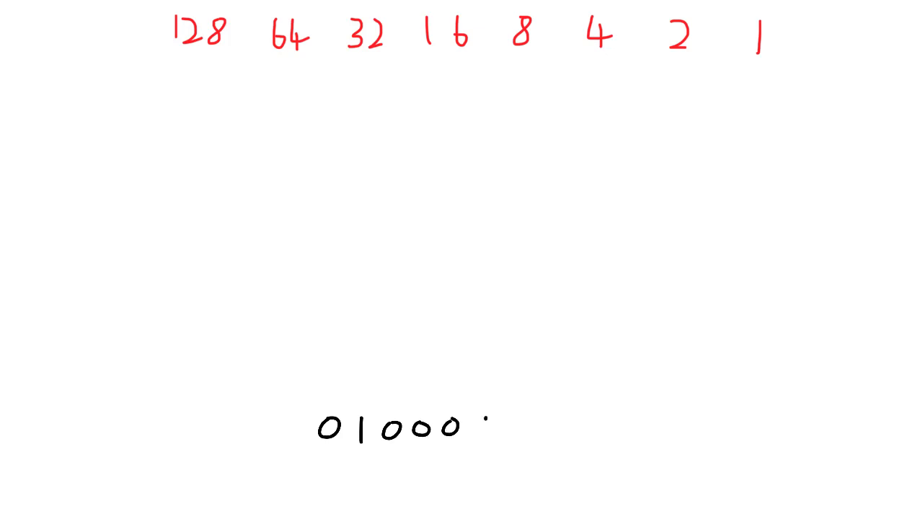
pyautogui.write('111')
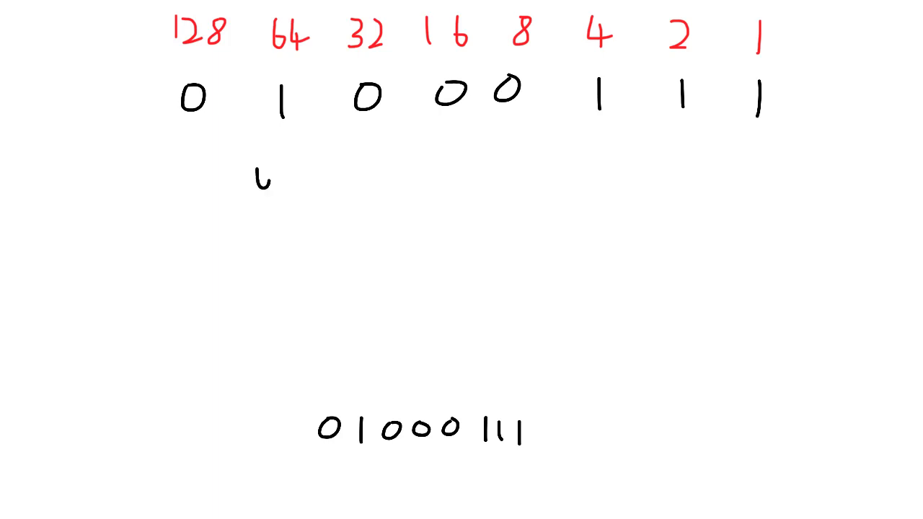
# - Sum 64 + 4 + 2 + 1 and label 01000111 as = 71
pyautogui.write('64 + 4+2+1')
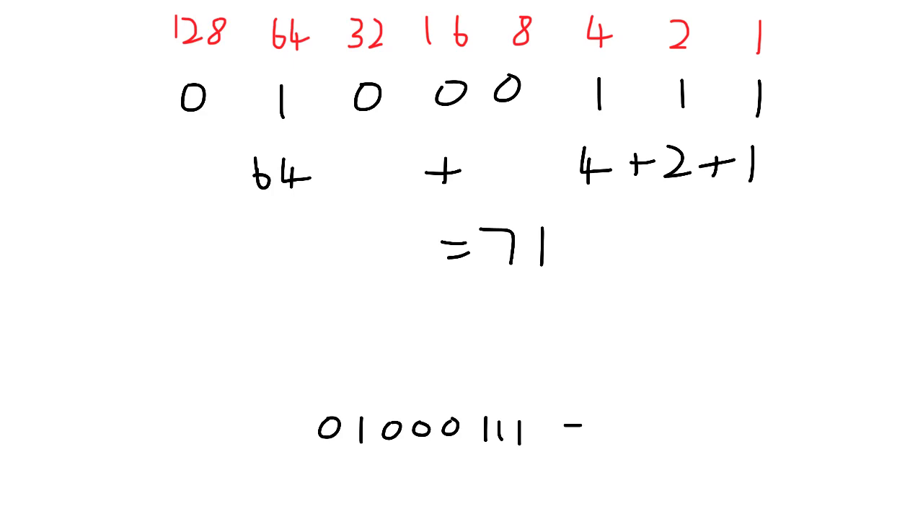
pyautogui.write('=71')
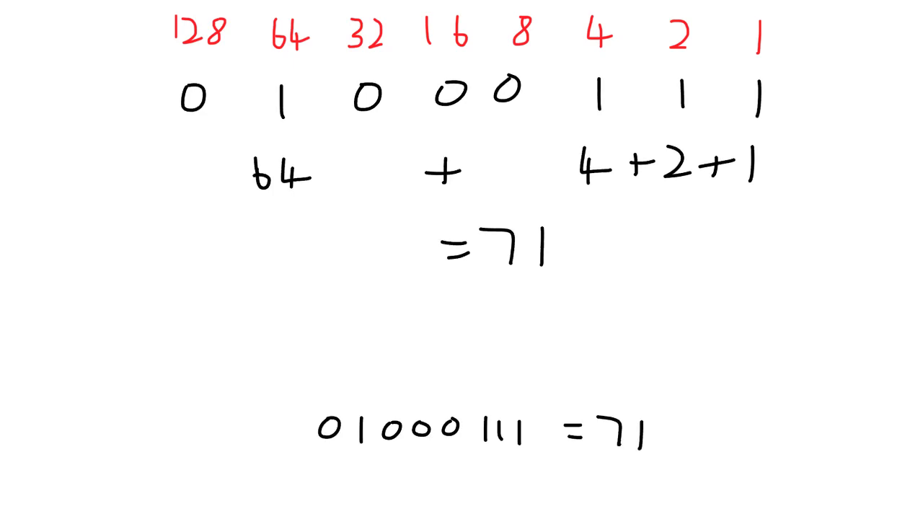